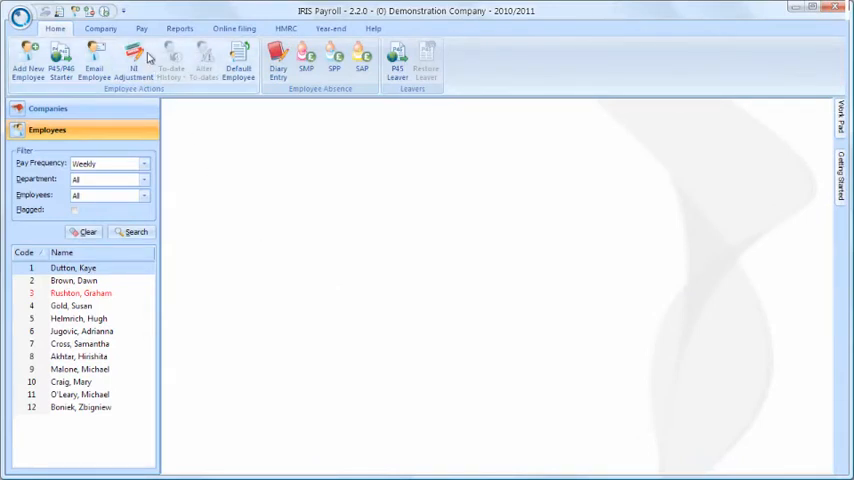
Step: Open the company's Configure Payments/Deductions list from the Company tab
left_click(100, 28)
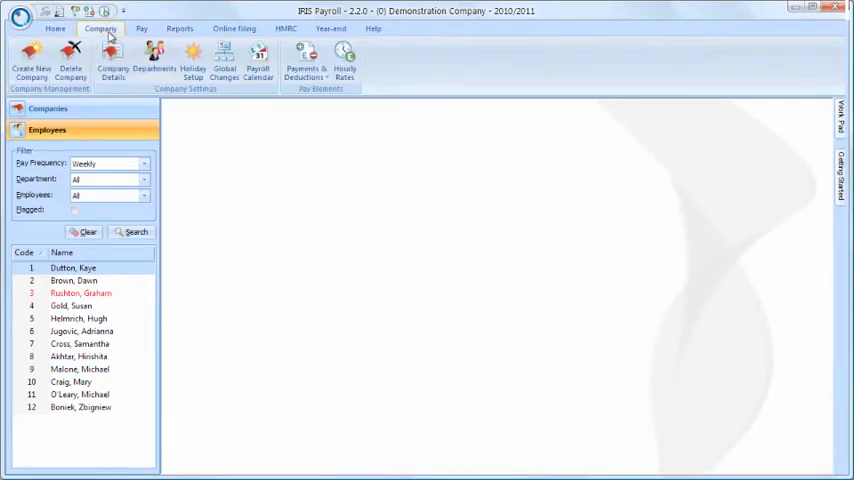
left_click(305, 58)
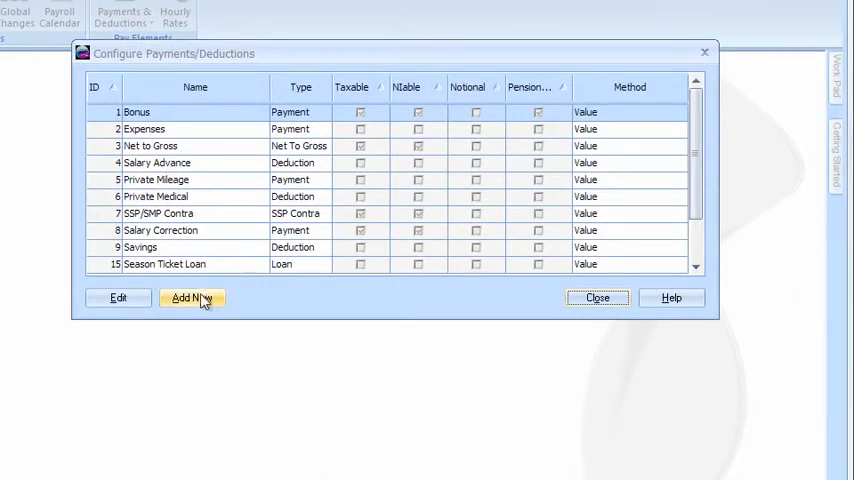
Step: Add a new payment type named 'Overtime' with type Payment
left_click(190, 297)
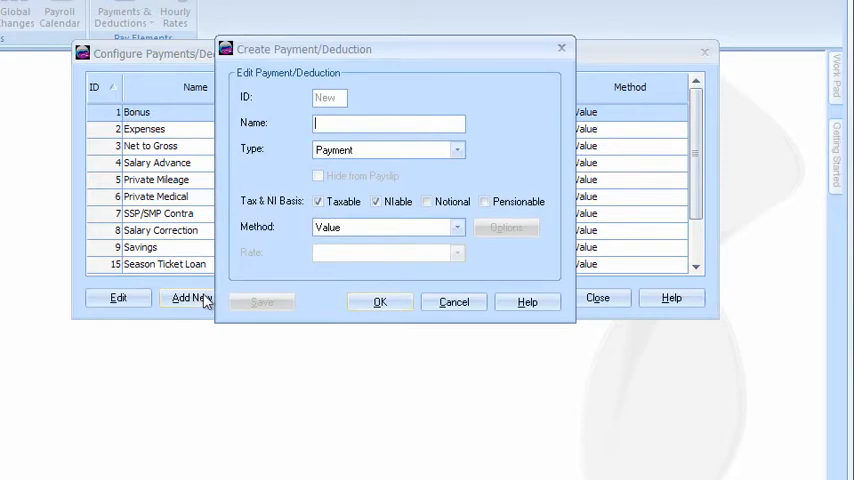
type("Overtime")
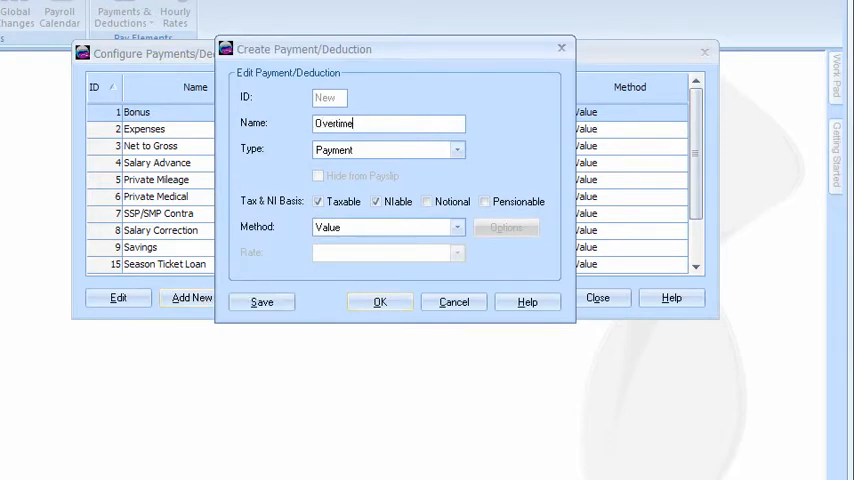
left_click(457, 150)
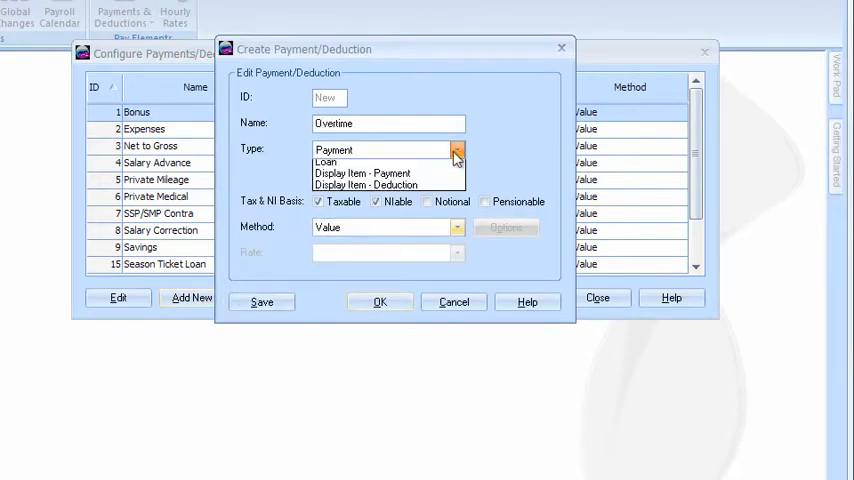
left_click(334, 149)
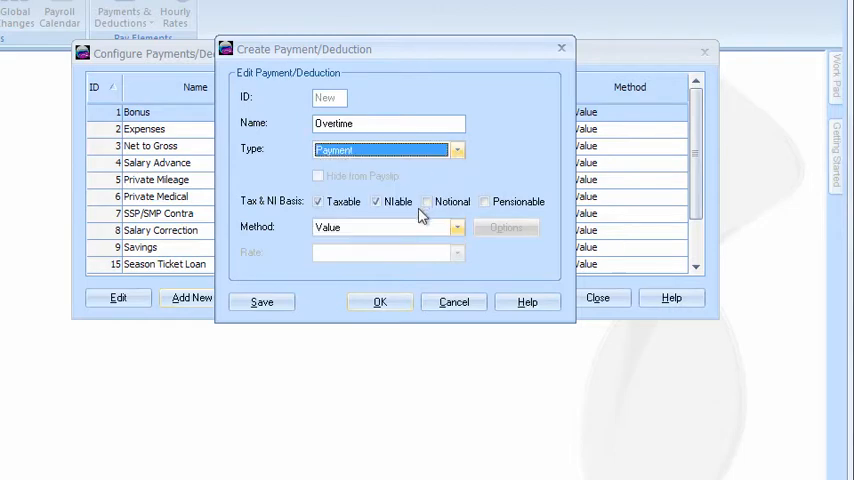
left_click(379, 301)
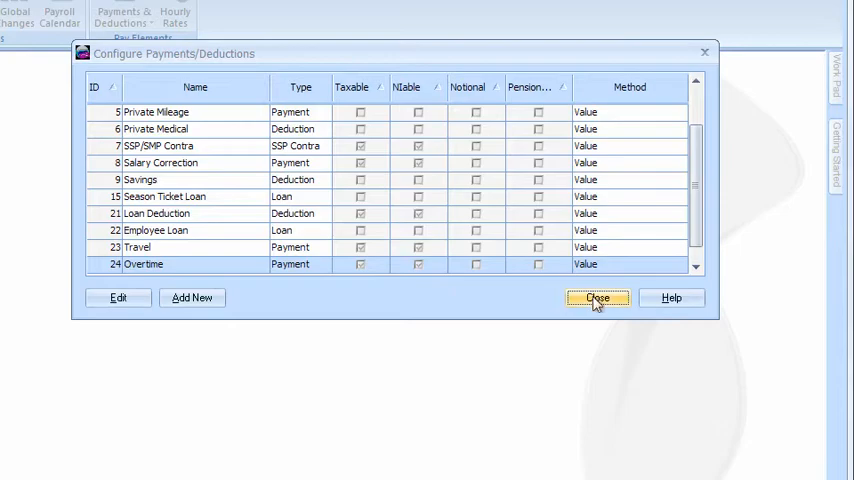
left_click(597, 297)
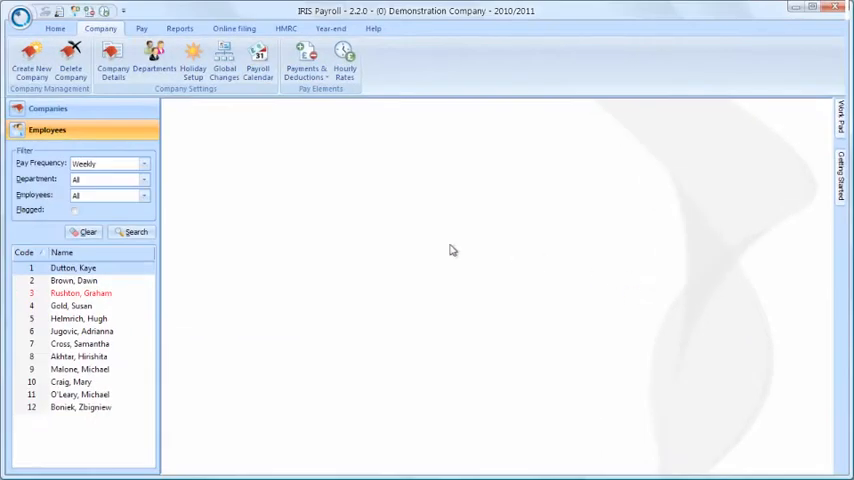
left_click(82, 331)
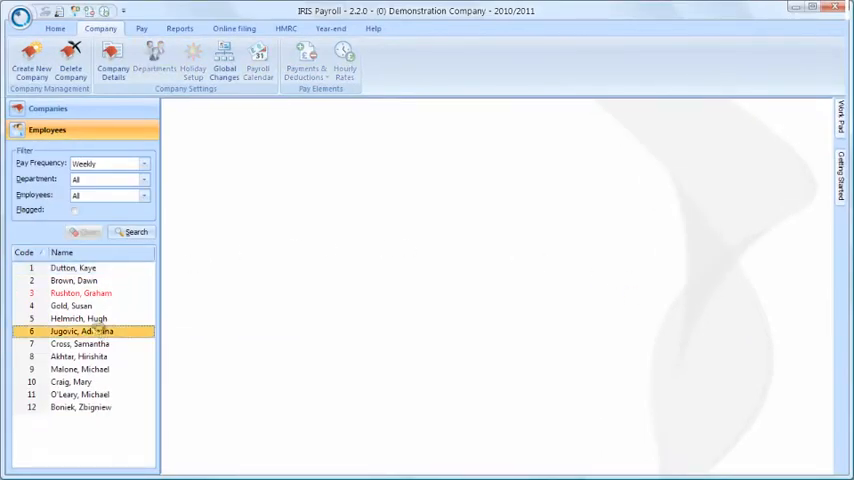
double_click(82, 331)
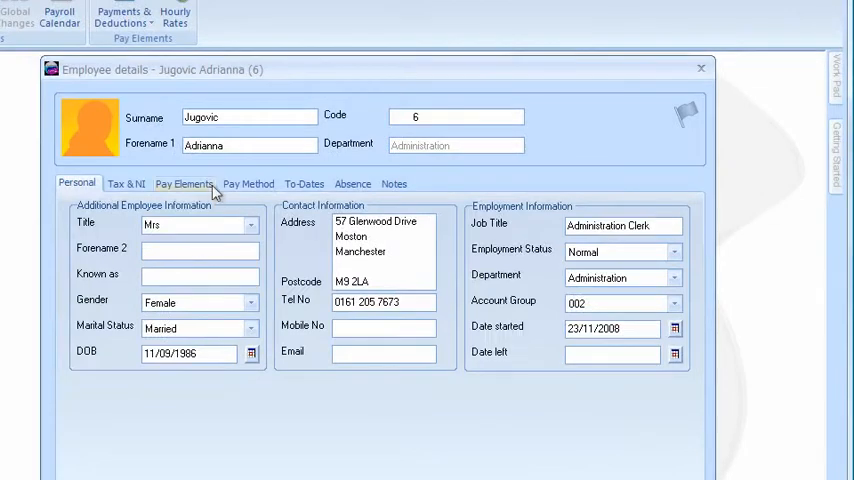
left_click(184, 183)
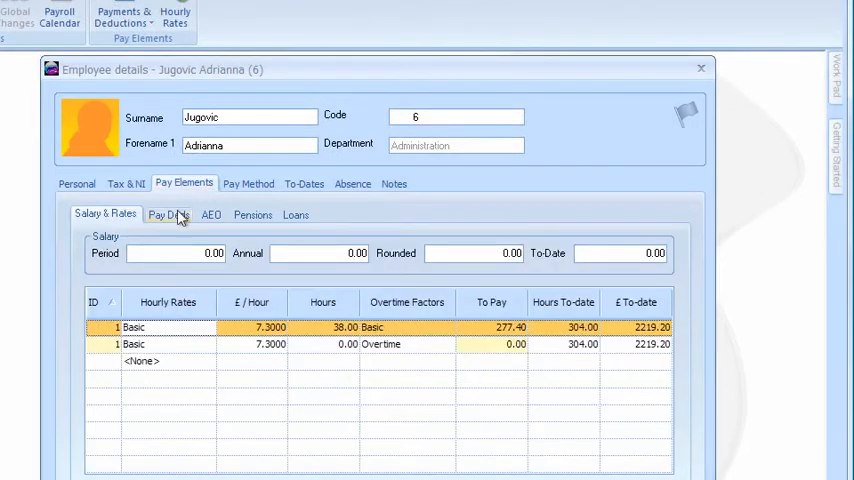
left_click(168, 215)
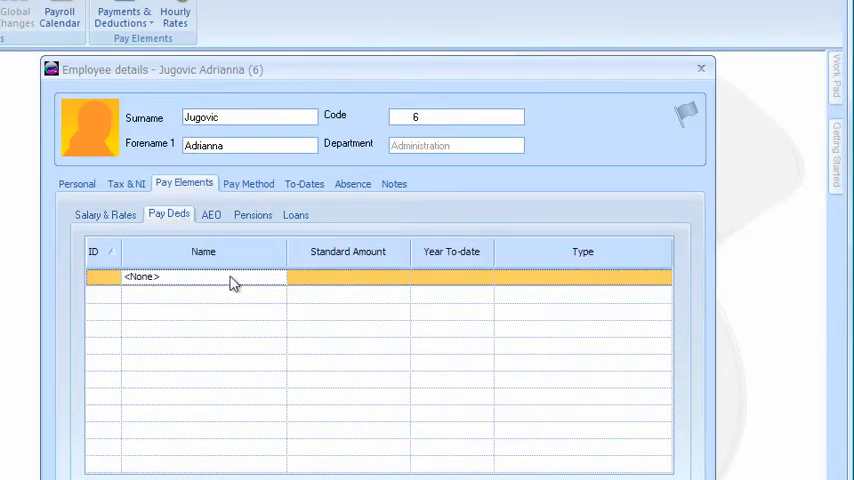
left_click(279, 277)
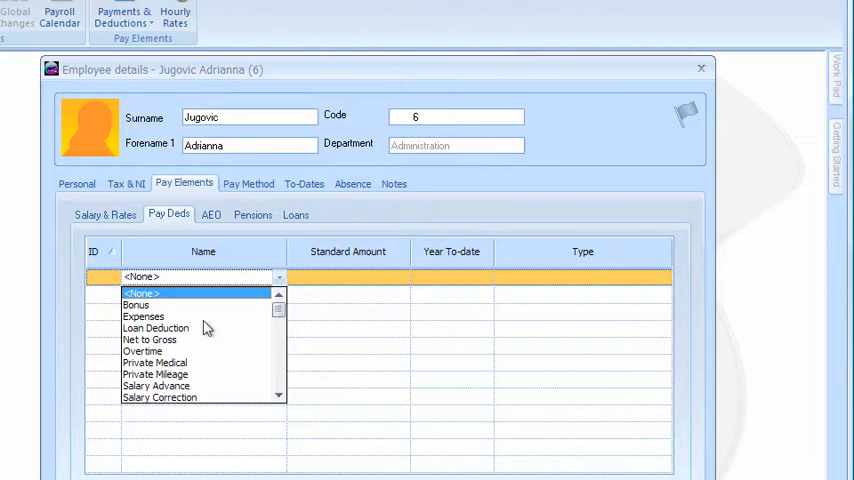
left_click(141, 351)
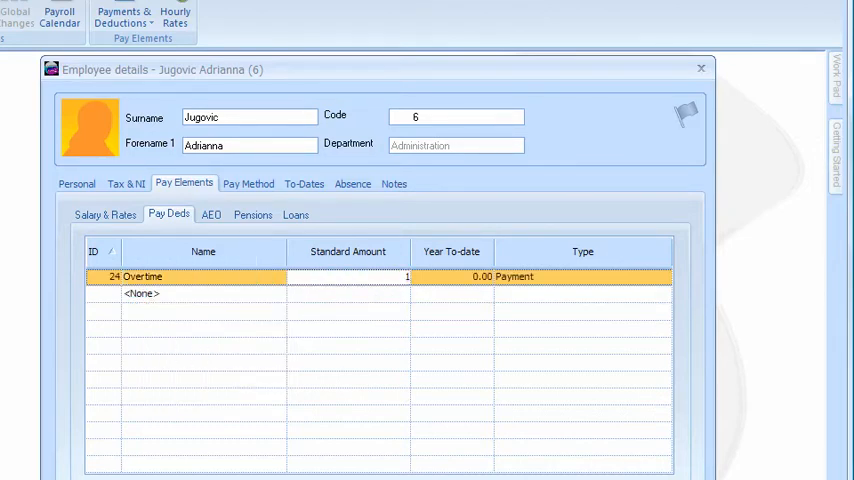
type("100.00")
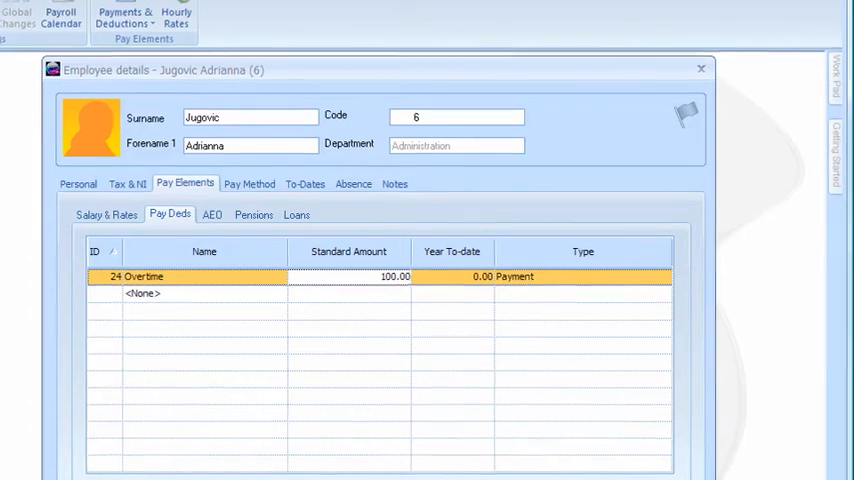